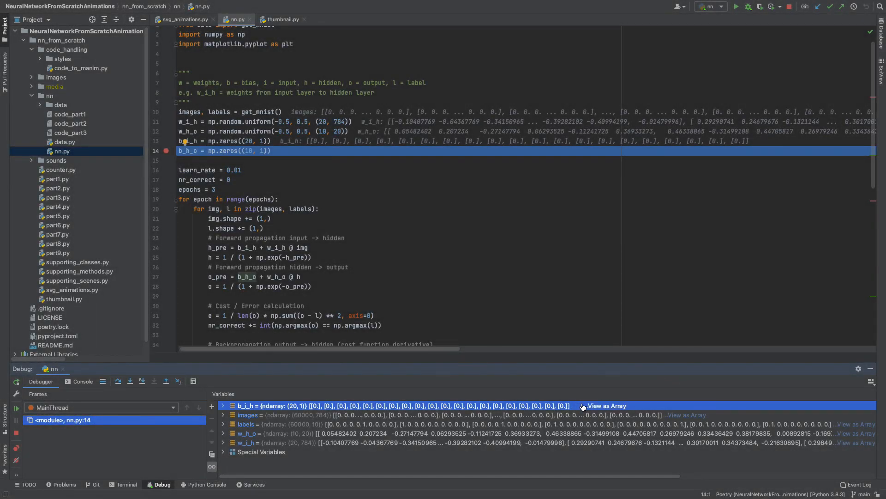
# - Show the 3Blue1Brown channel's Videos uploads grid and browse down through it
pyautogui.click(605, 405)
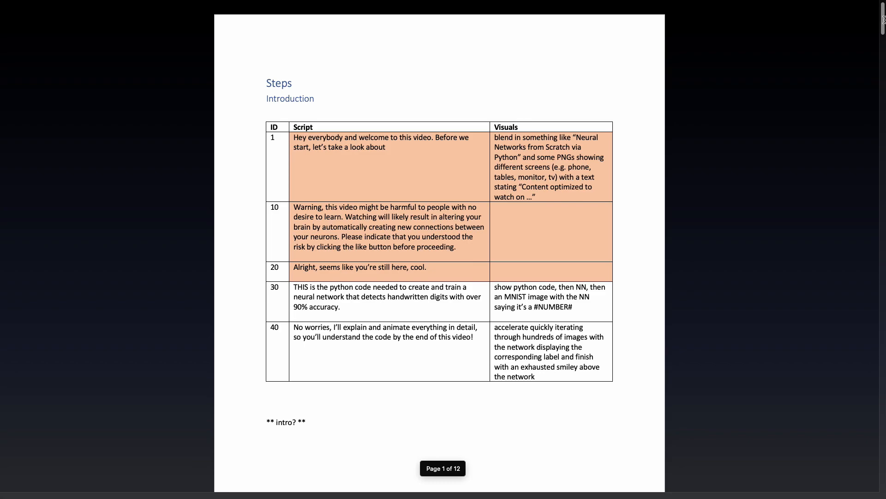
pyautogui.scroll(-3)
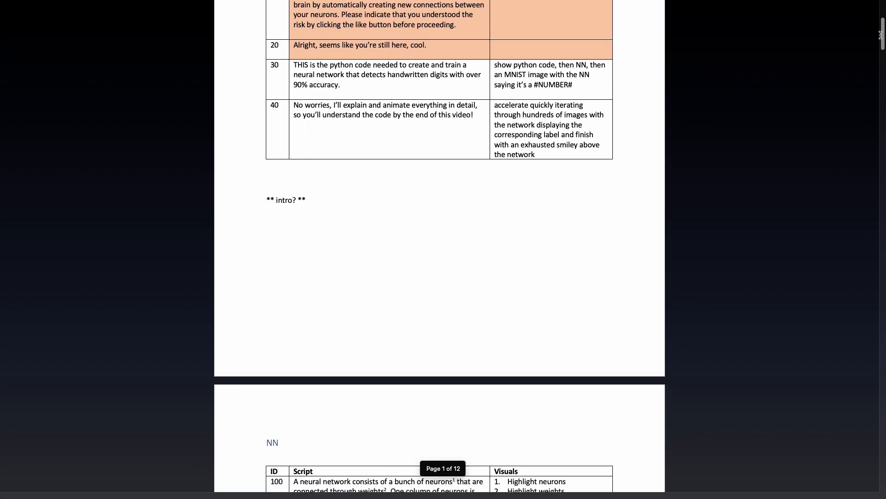
pyautogui.scroll(-3)
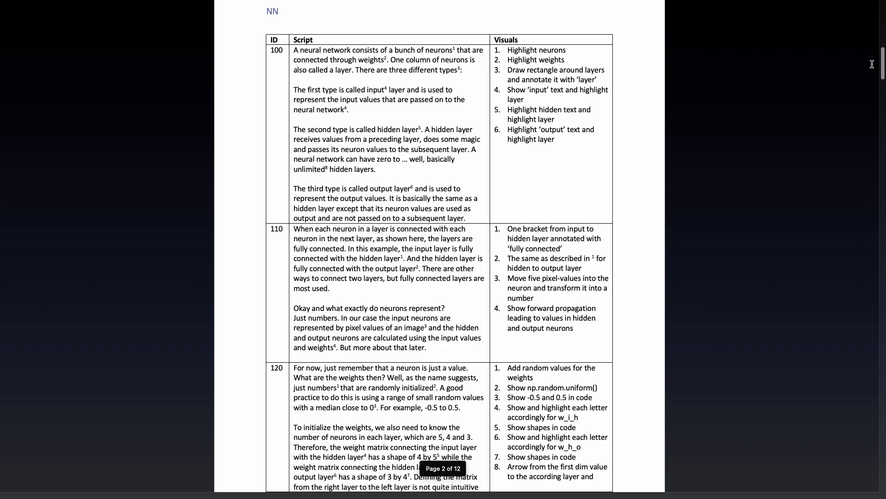
pyautogui.scroll(-3)
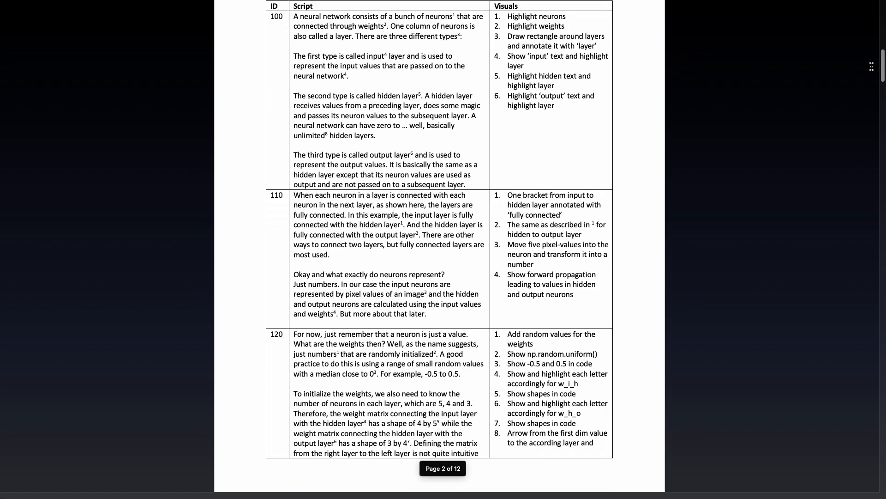
pyautogui.scroll(-3)
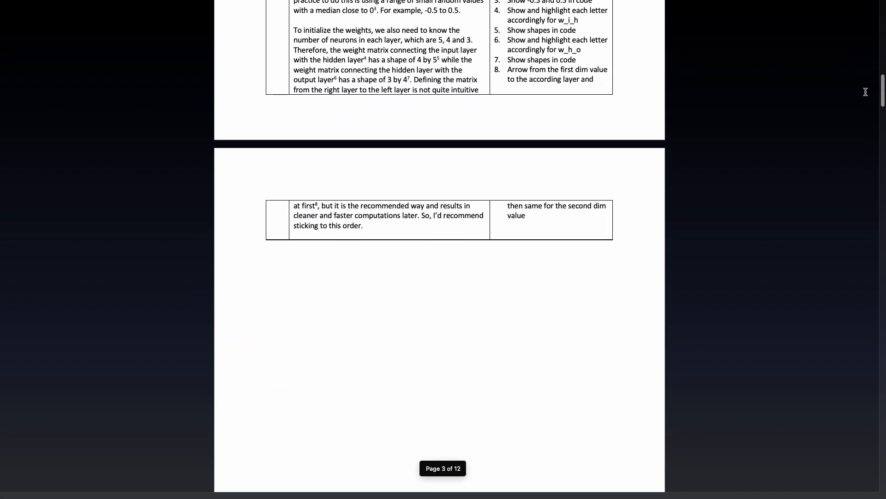
pyautogui.scroll(-3)
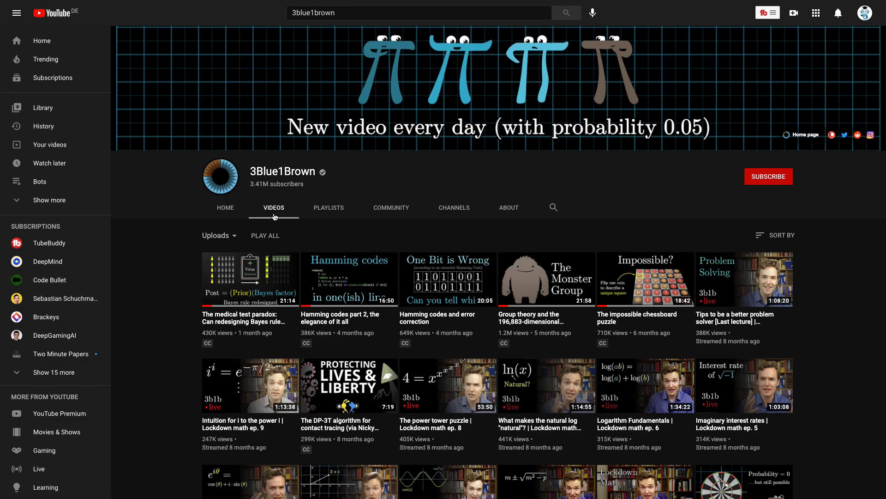
pyautogui.moveTo(189, 229)
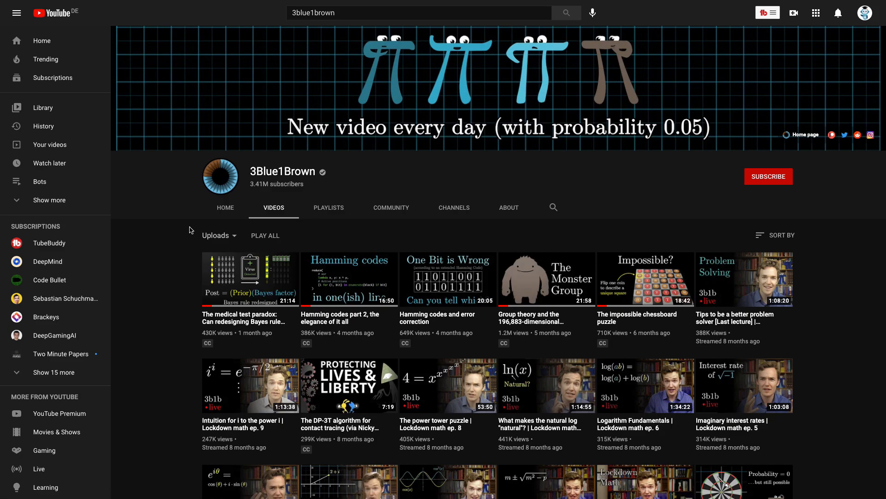
pyautogui.scroll(-3)
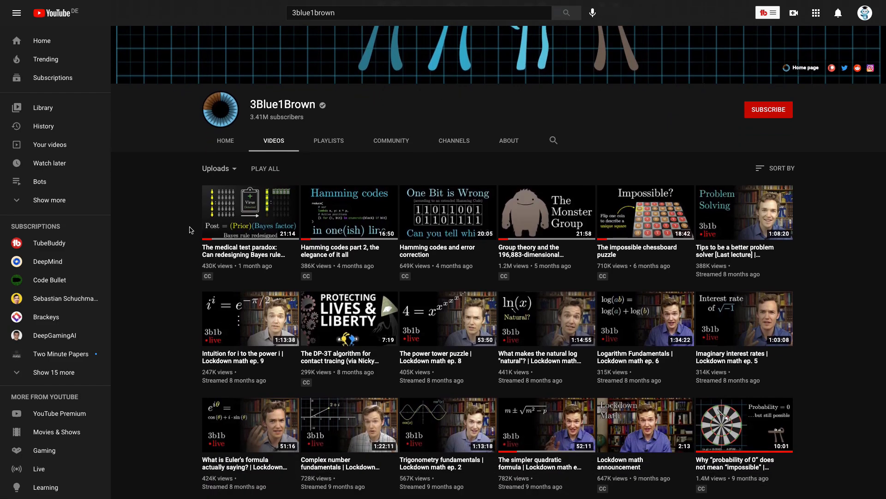
pyautogui.scroll(-3)
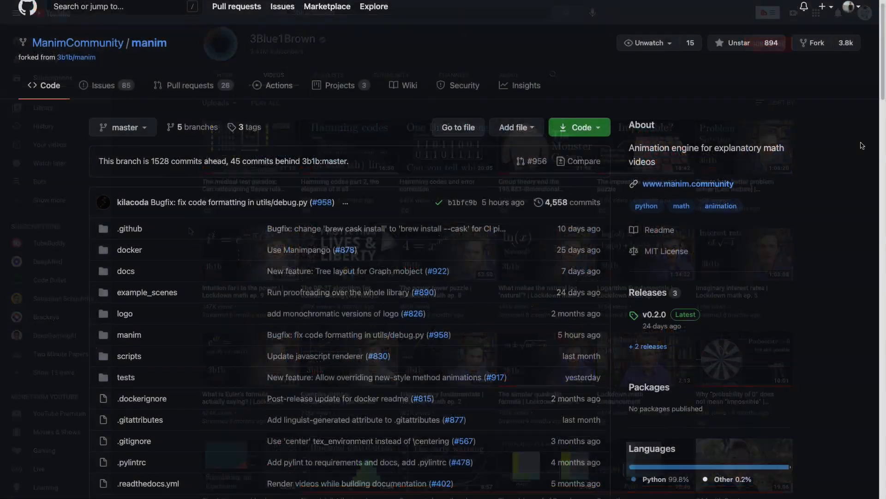
# - Scroll the ManimCommunity/manim repository page past its file list down to README.md
pyautogui.scroll(-3)
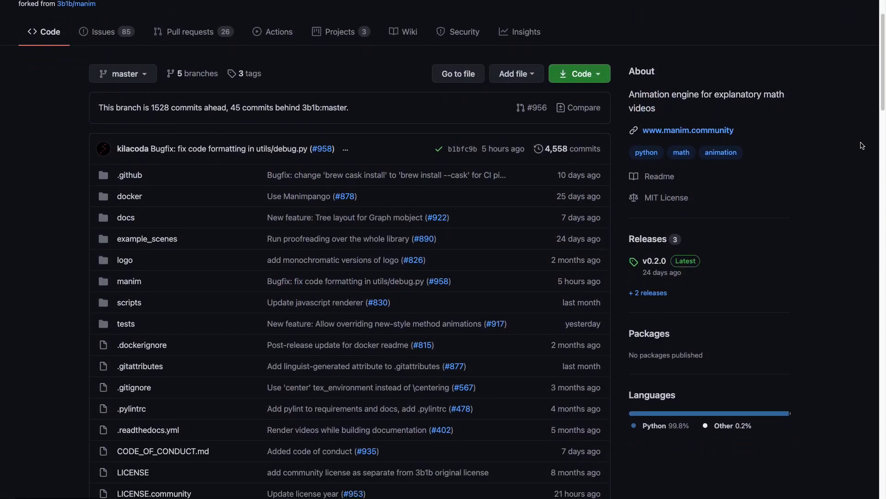
pyautogui.scroll(-3)
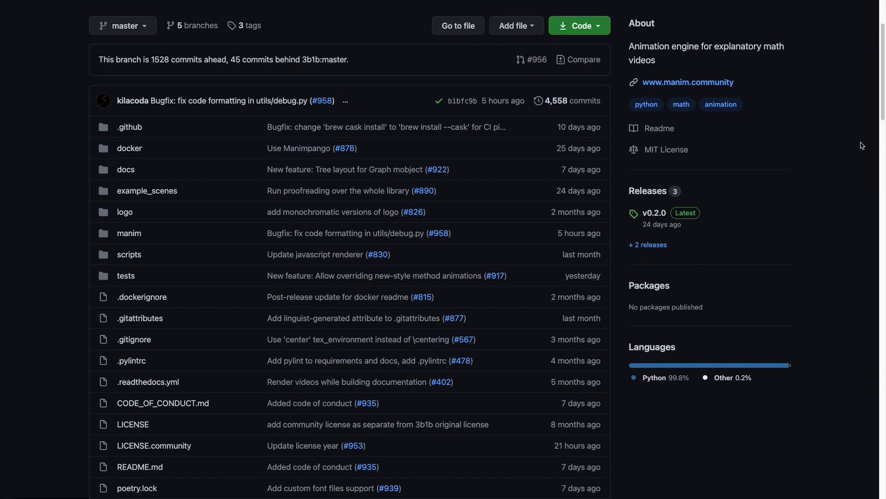
pyautogui.scroll(-3)
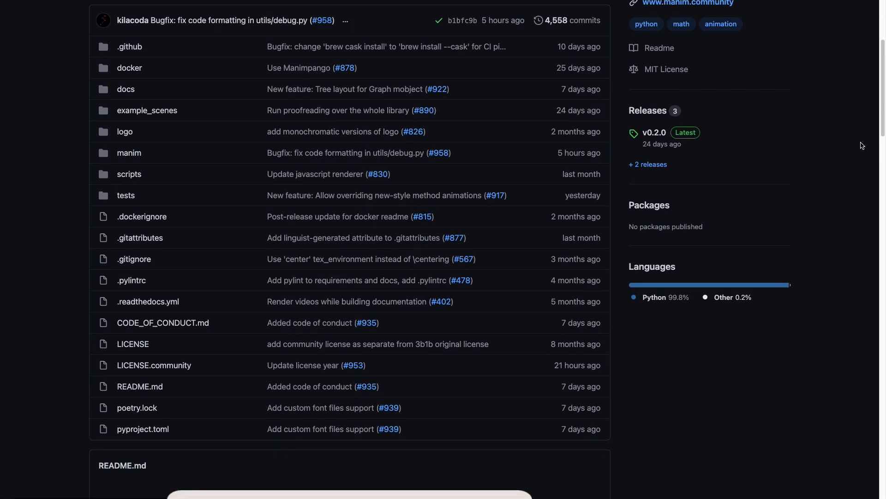
pyautogui.scroll(-3)
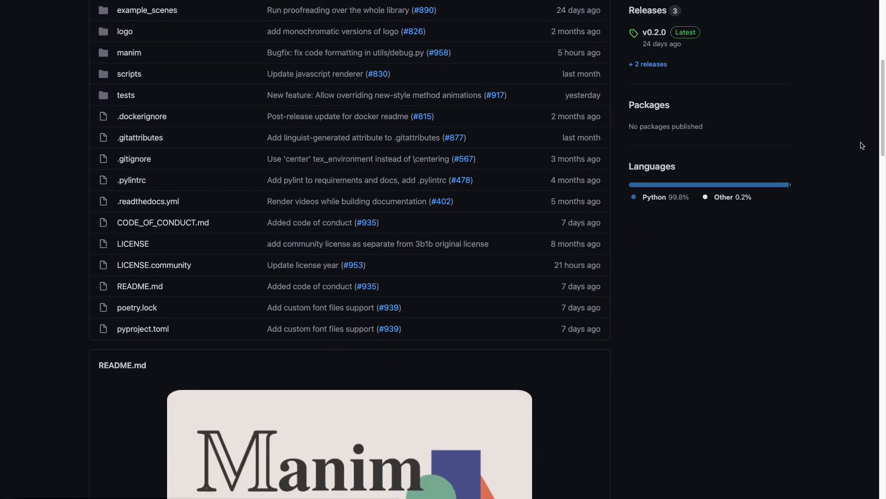
pyautogui.scroll(-3)
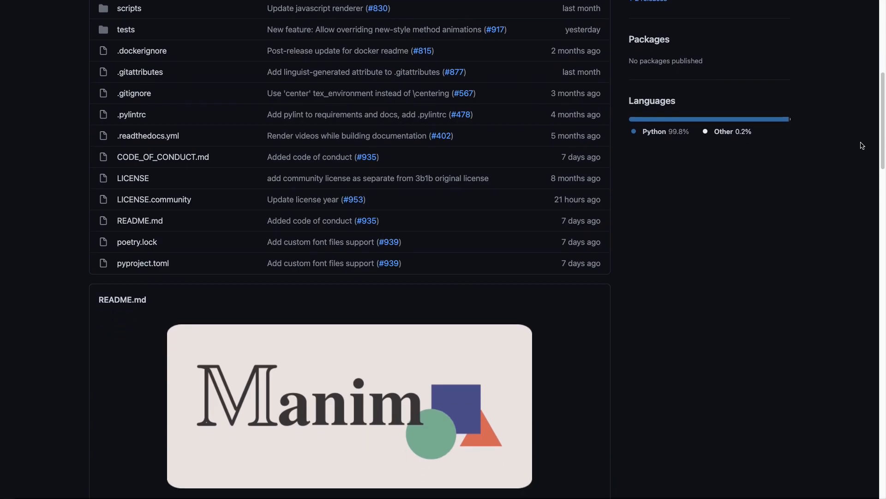
pyautogui.scroll(-3)
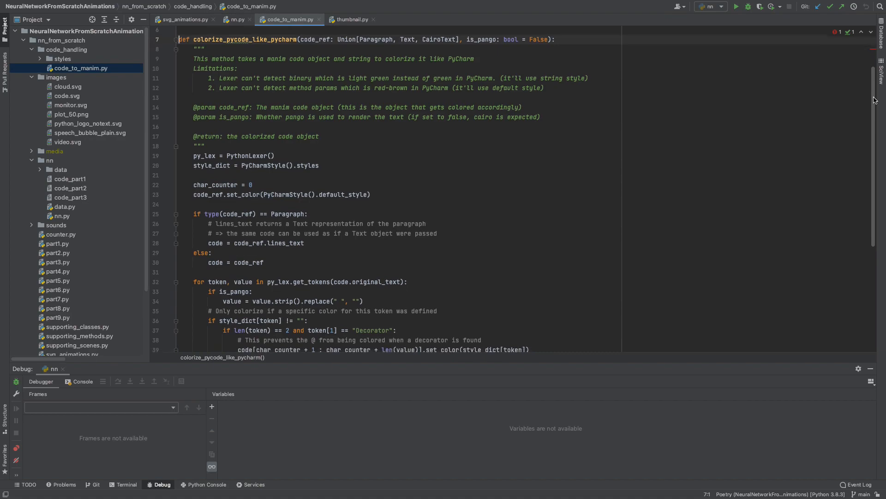
# - Read through the colorize_pycode_like_pycharm loop in code_handling/code_to_manim.py
pyautogui.scroll(-3)
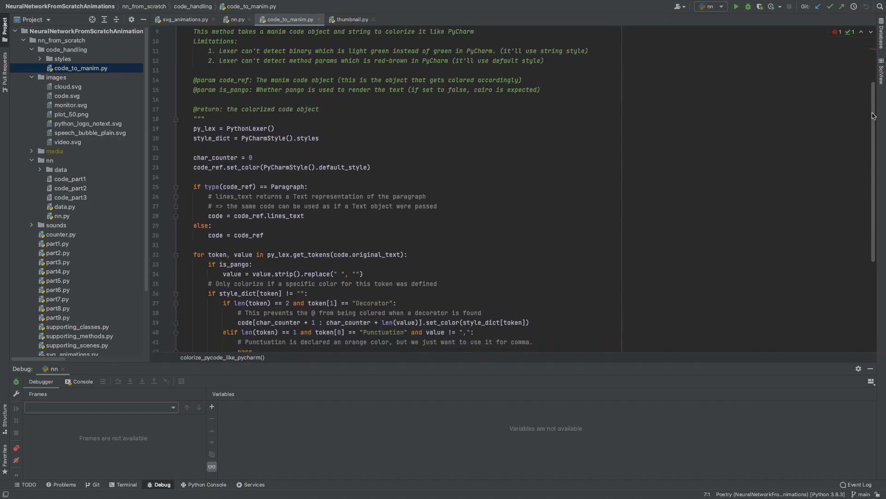
pyautogui.scroll(-3)
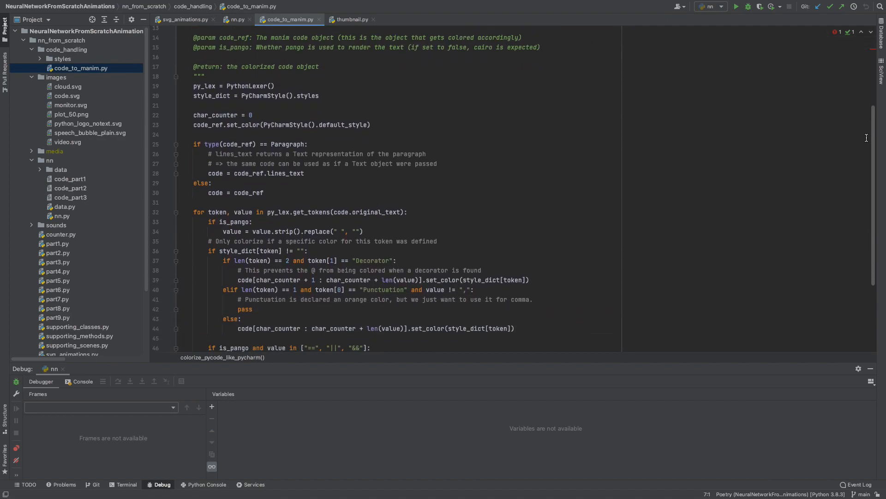
pyautogui.scroll(-3)
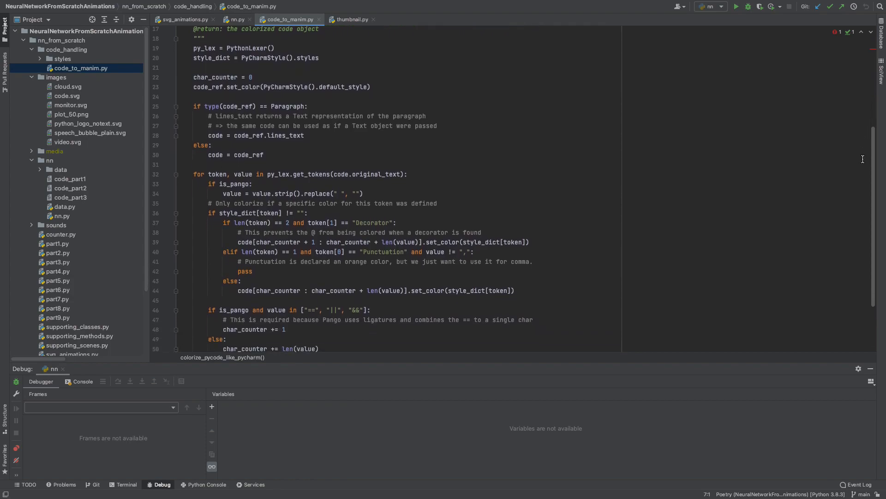
pyautogui.scroll(-3)
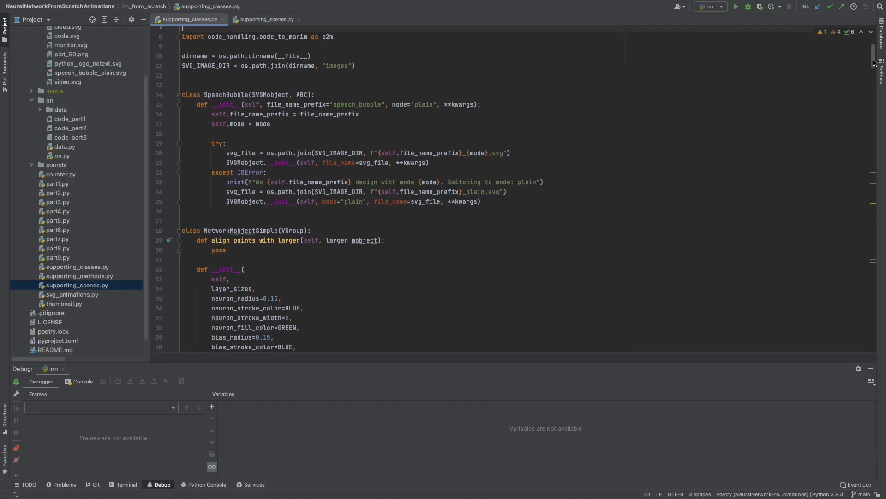
# - Switch to supporting_scenes.py and read through its TerminalScene typing logic
pyautogui.scroll(-3)
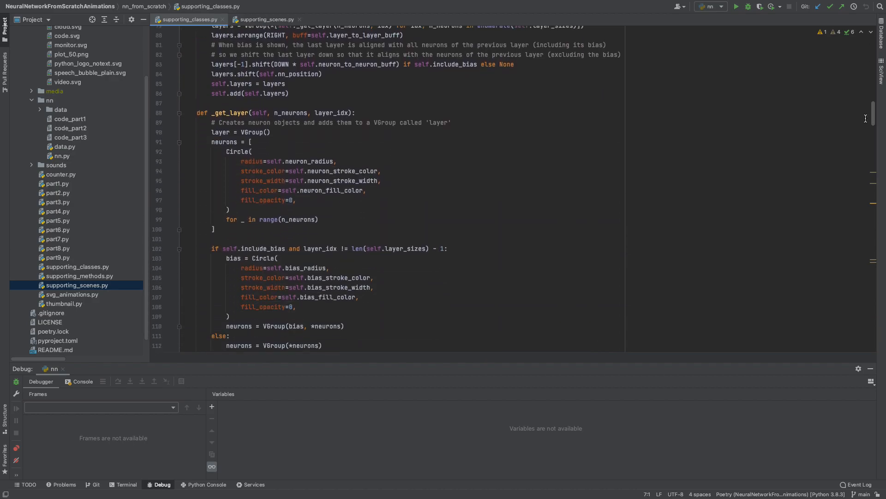
pyautogui.scroll(-3)
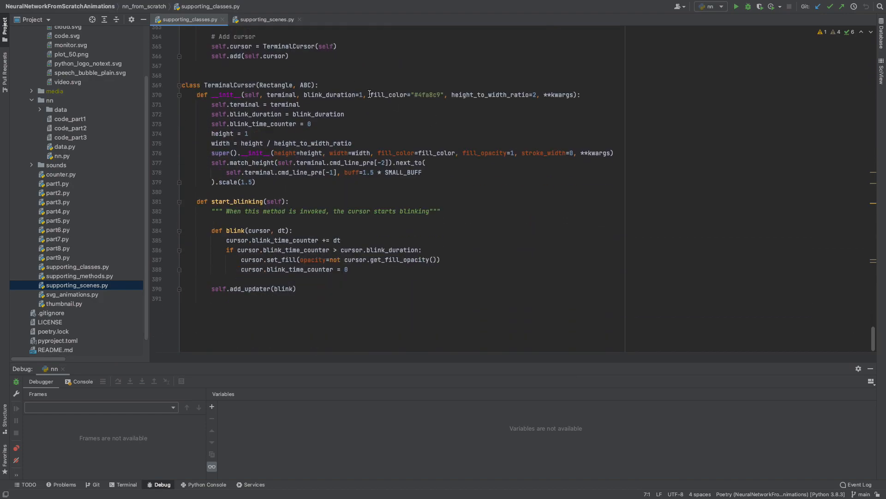
pyautogui.click(266, 19)
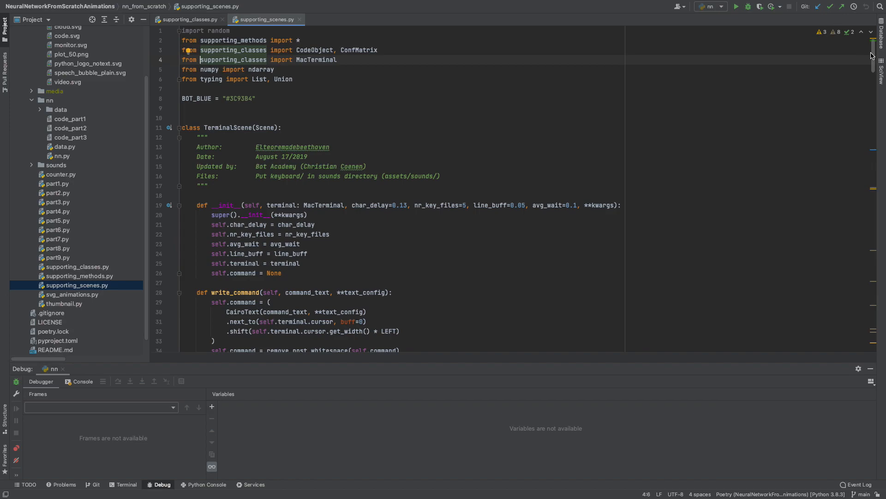
pyautogui.scroll(-3)
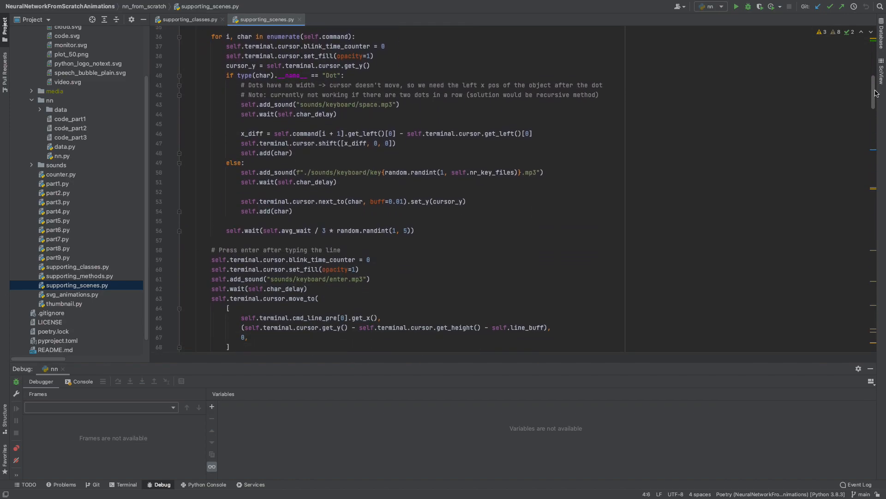
pyautogui.scroll(-3)
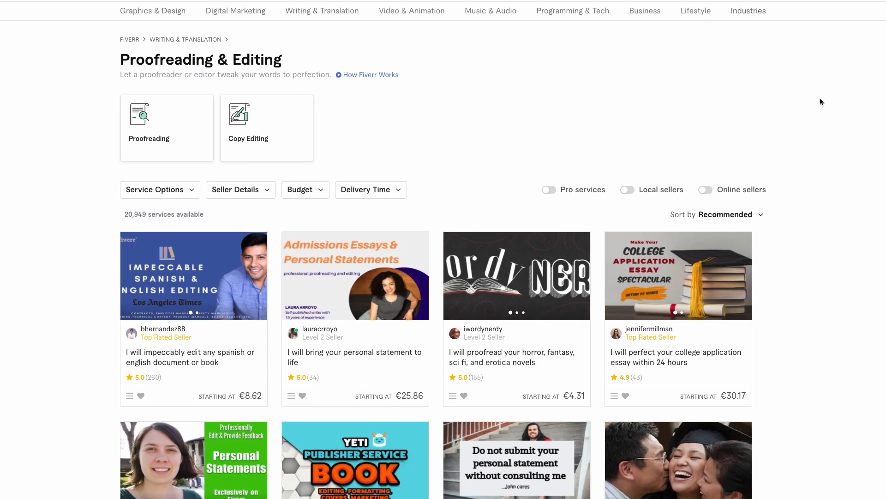
pyautogui.scroll(-3)
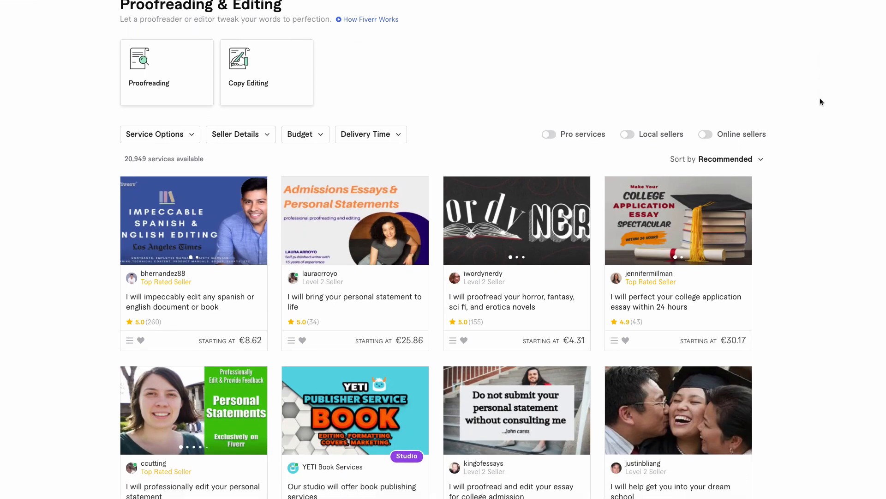
pyautogui.scroll(-3)
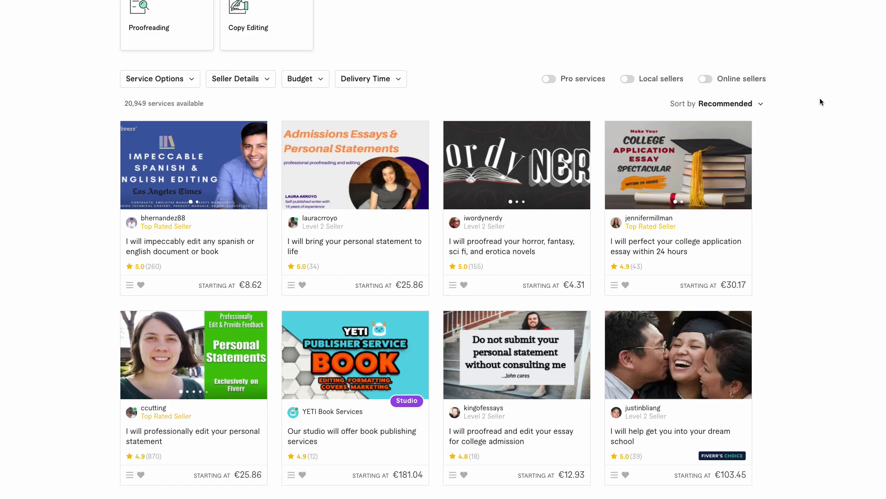
pyautogui.scroll(-3)
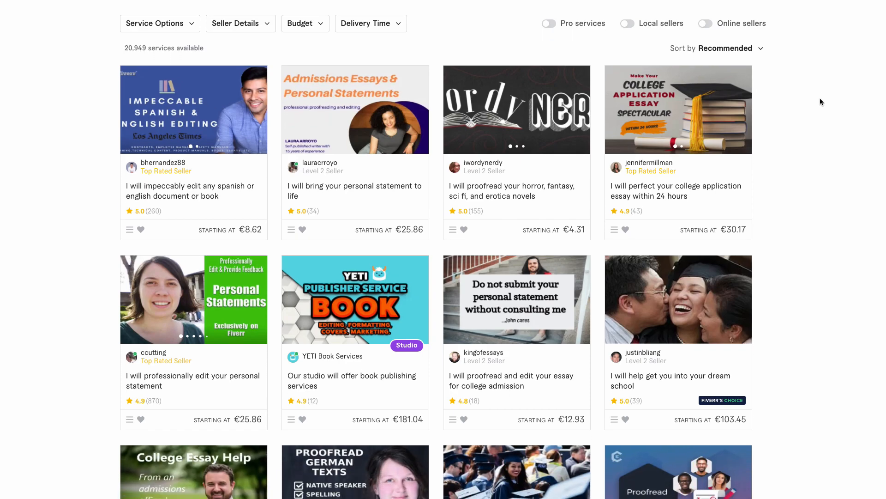
pyautogui.scroll(-3)
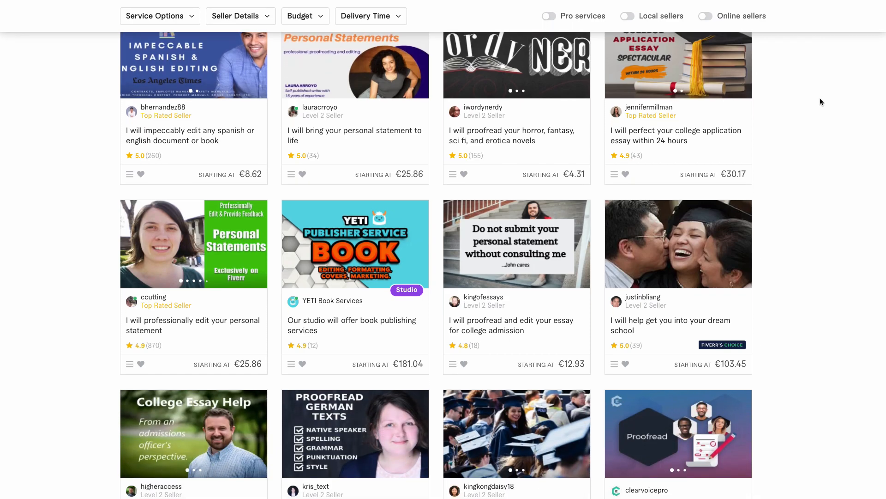
pyautogui.scroll(-3)
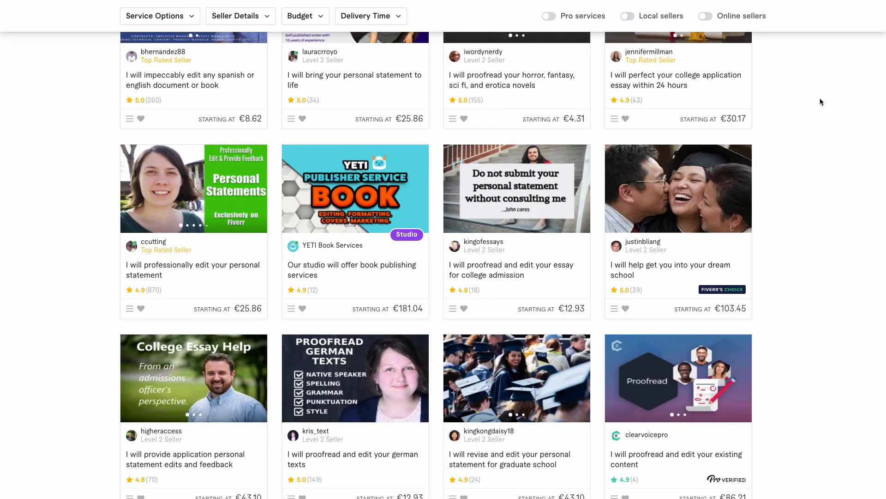
pyautogui.scroll(-3)
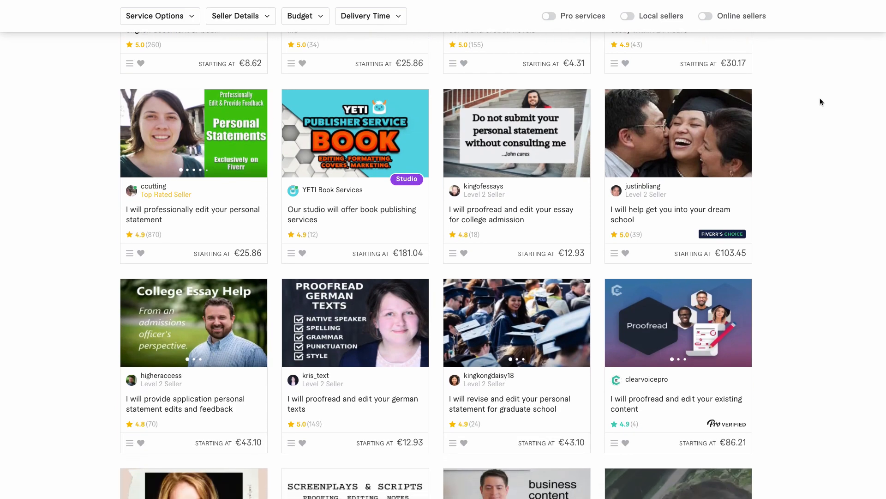
pyautogui.scroll(-3)
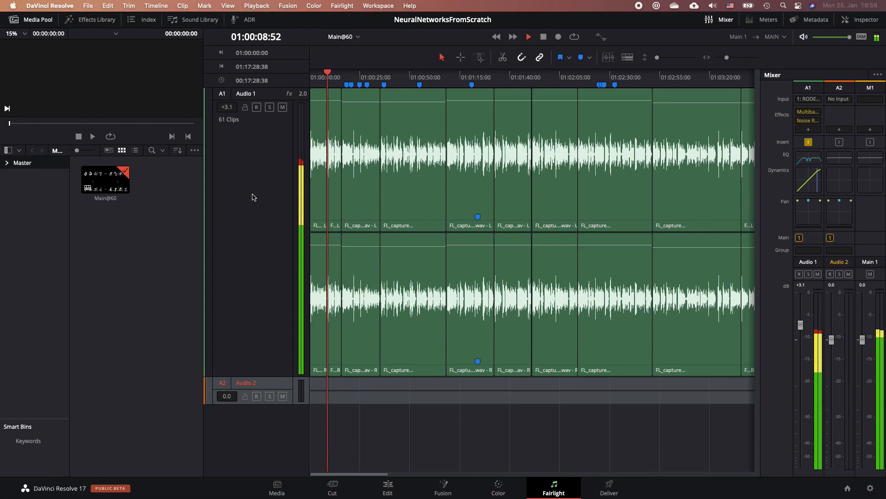
pyautogui.click(527, 36)
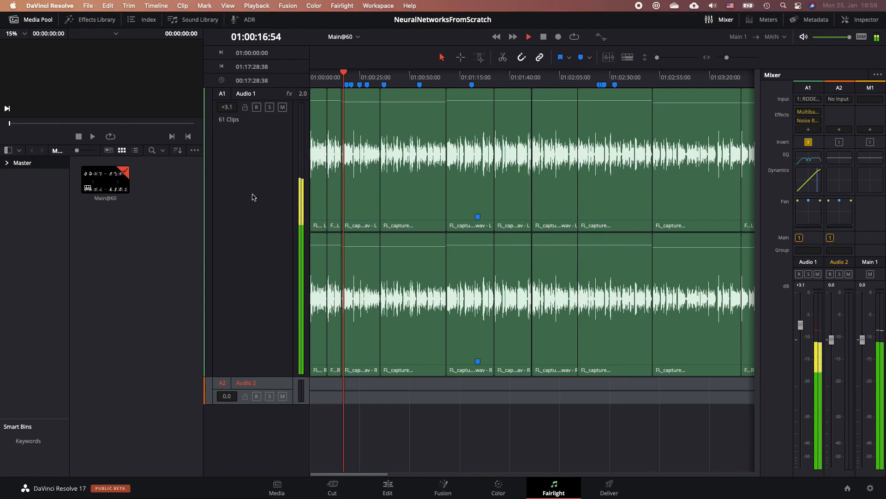
pyautogui.click(527, 37)
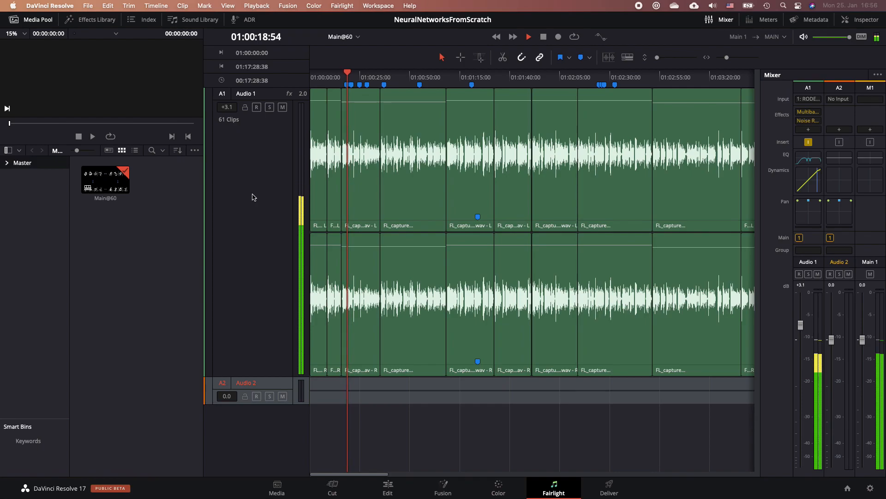
pyautogui.click(387, 488)
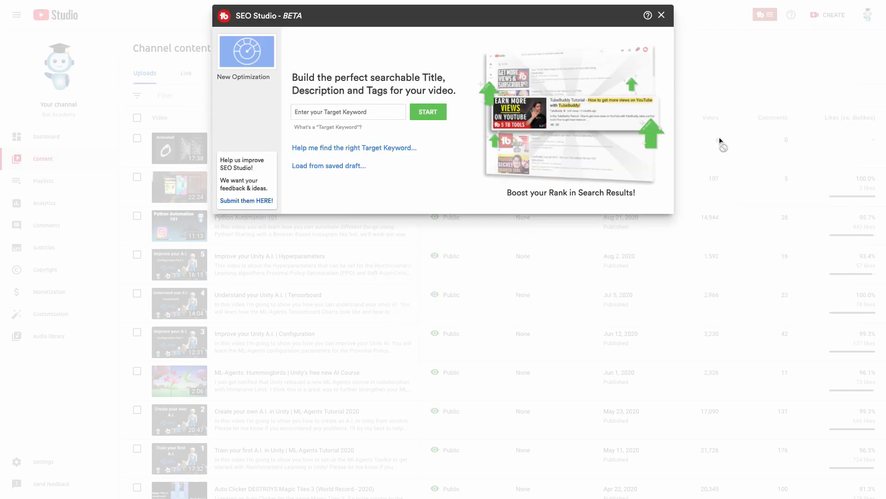
# - Start an SEO Studio run for the keyword 'neural networks from scratch python'
pyautogui.write('neural networks from scratch python')
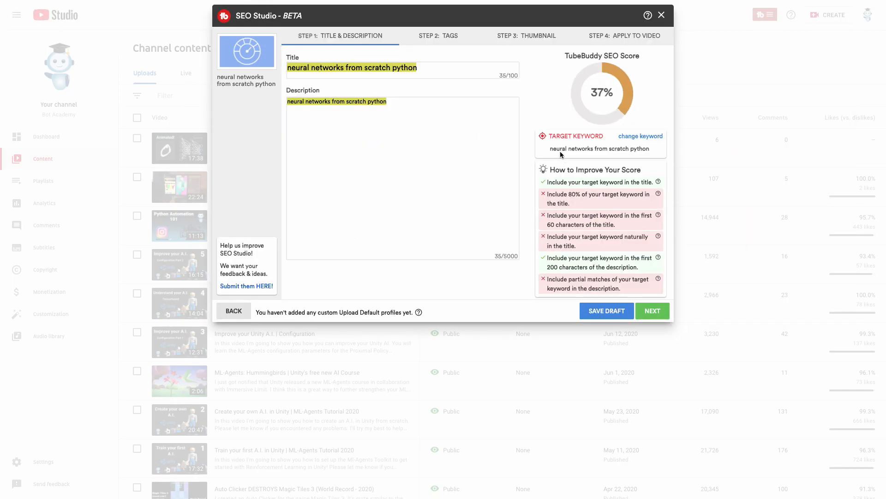
pyautogui.click(450, 125)
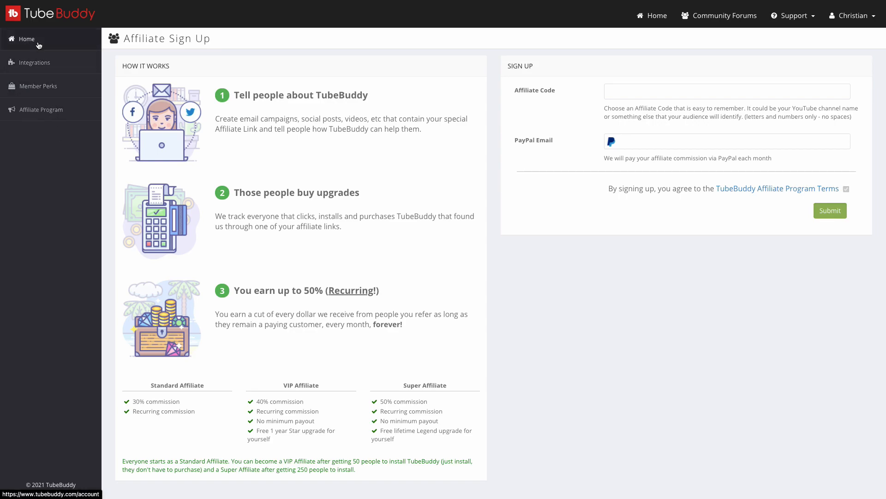
# - Return to the TubeBuddy Home dashboard from the Affiliate Sign Up page
pyautogui.click(25, 39)
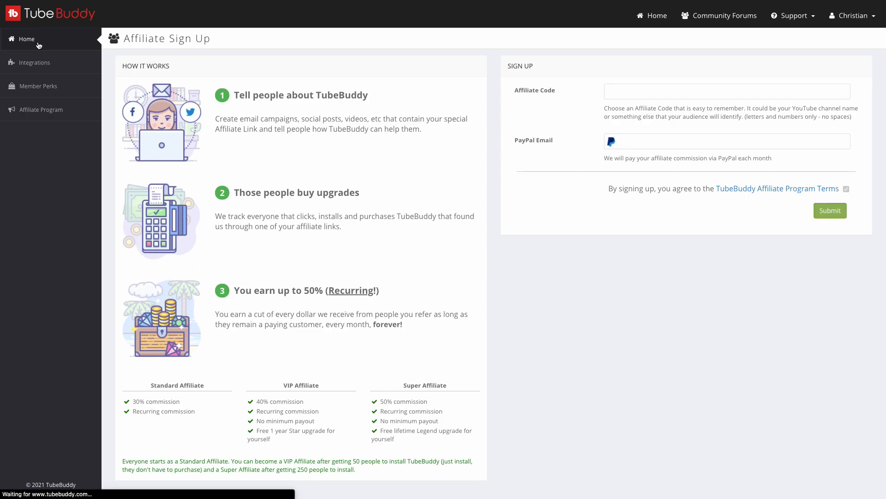
pyautogui.click(26, 38)
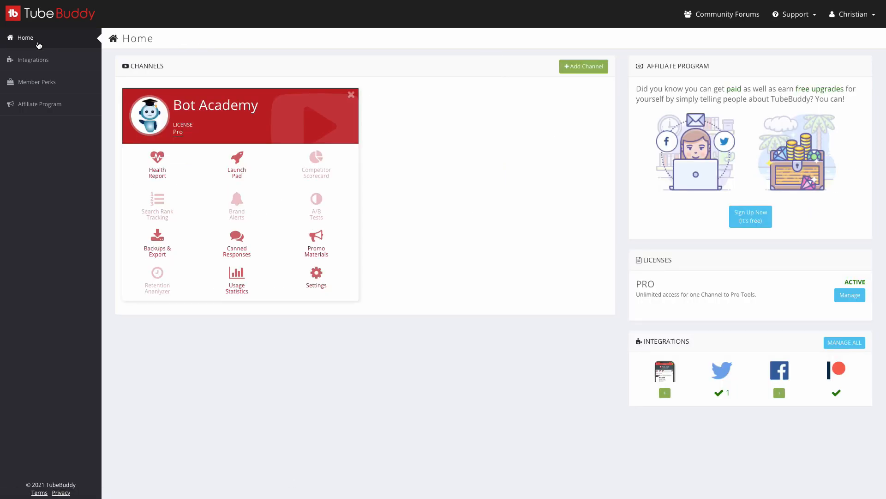